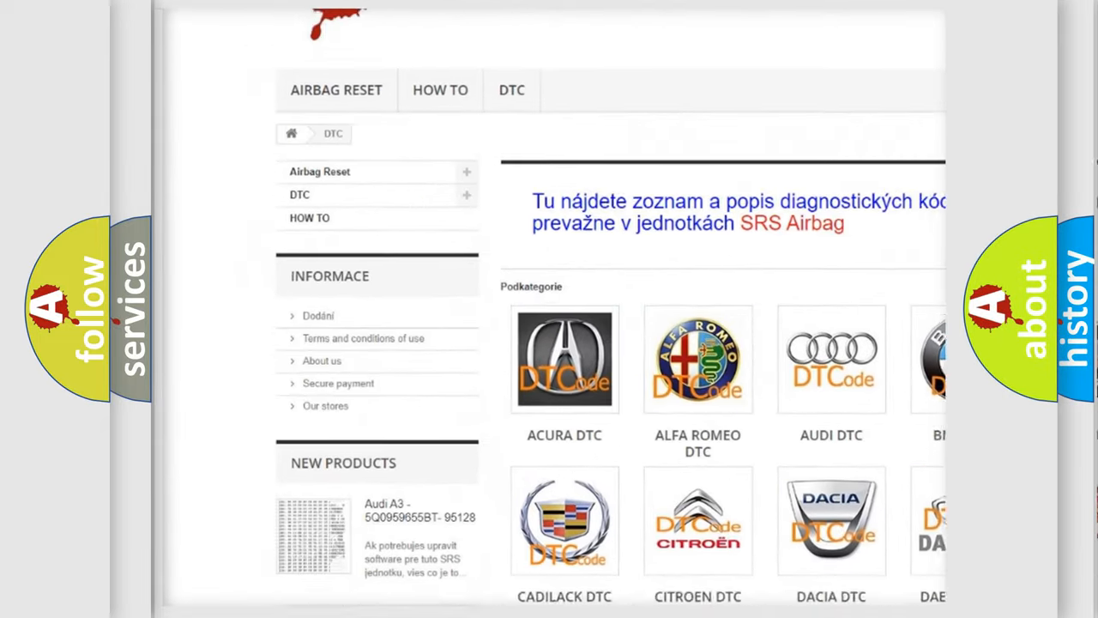
Open the BMW DTC tile from the Podkategorie grid to reach its trouble-code subcategories
scroll("down", 3)
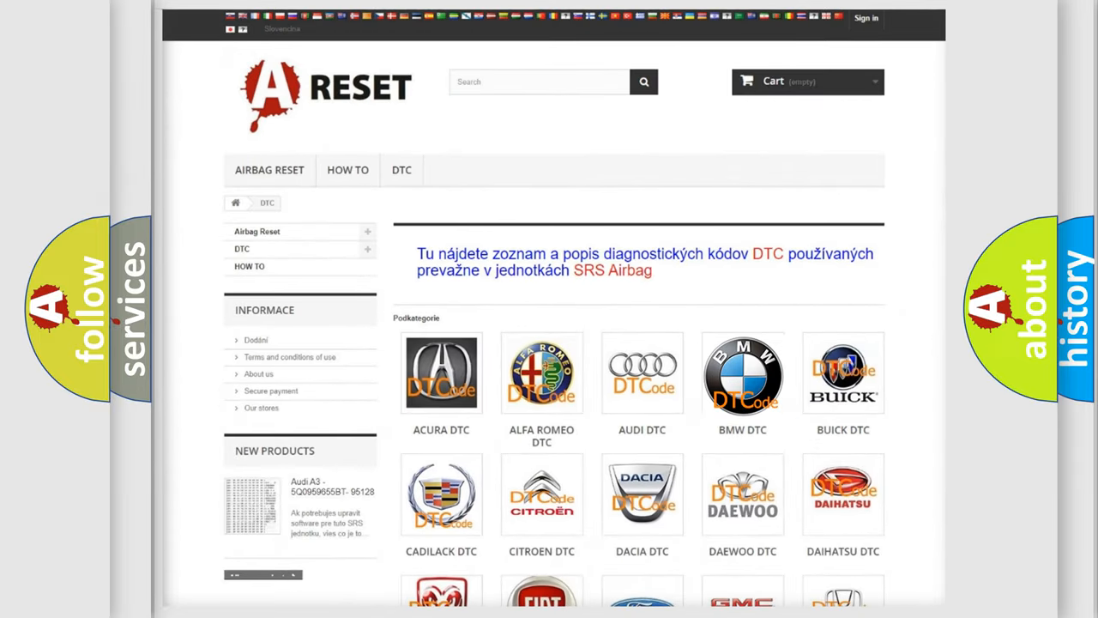
left_click(742, 373)
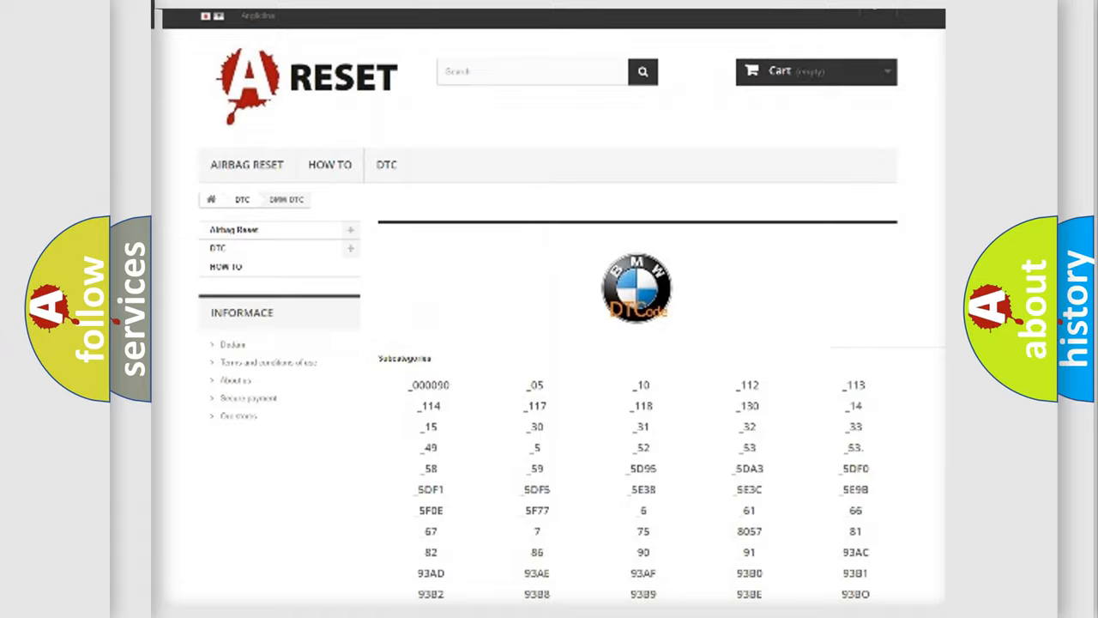